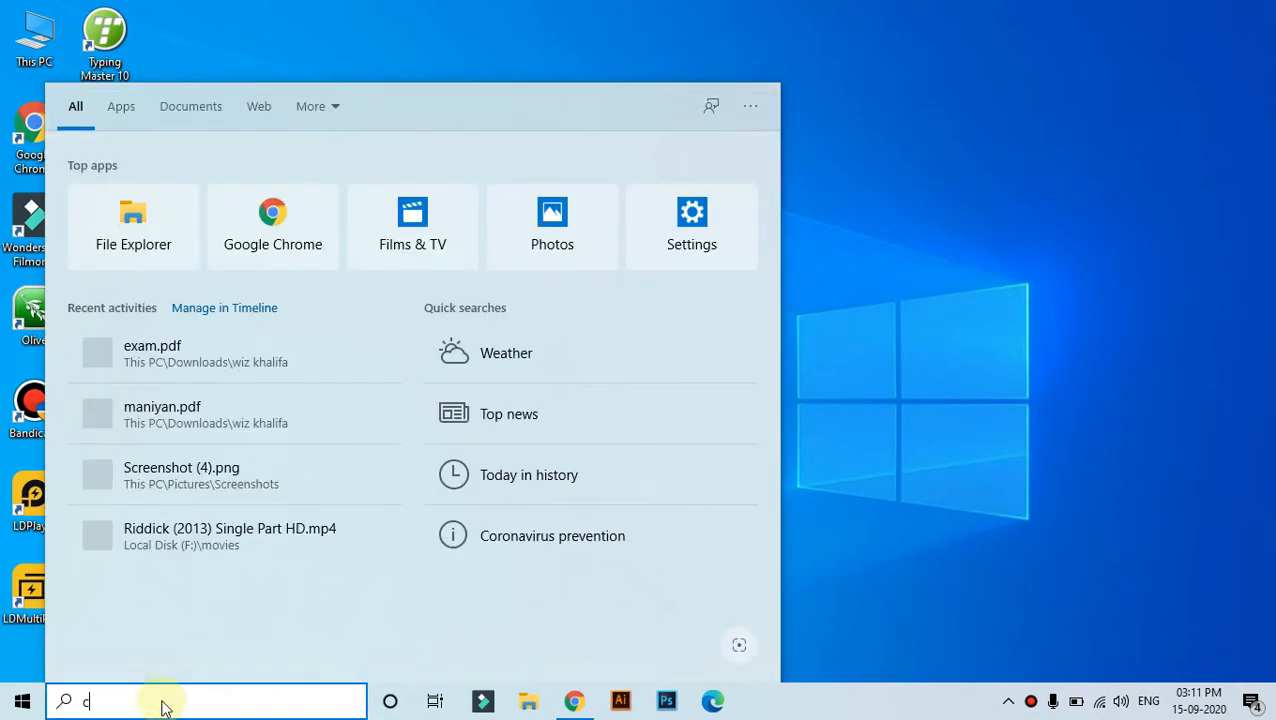
Search Windows for 'control panel' and open Control Panel.
{"action": "type", "text": "on"}
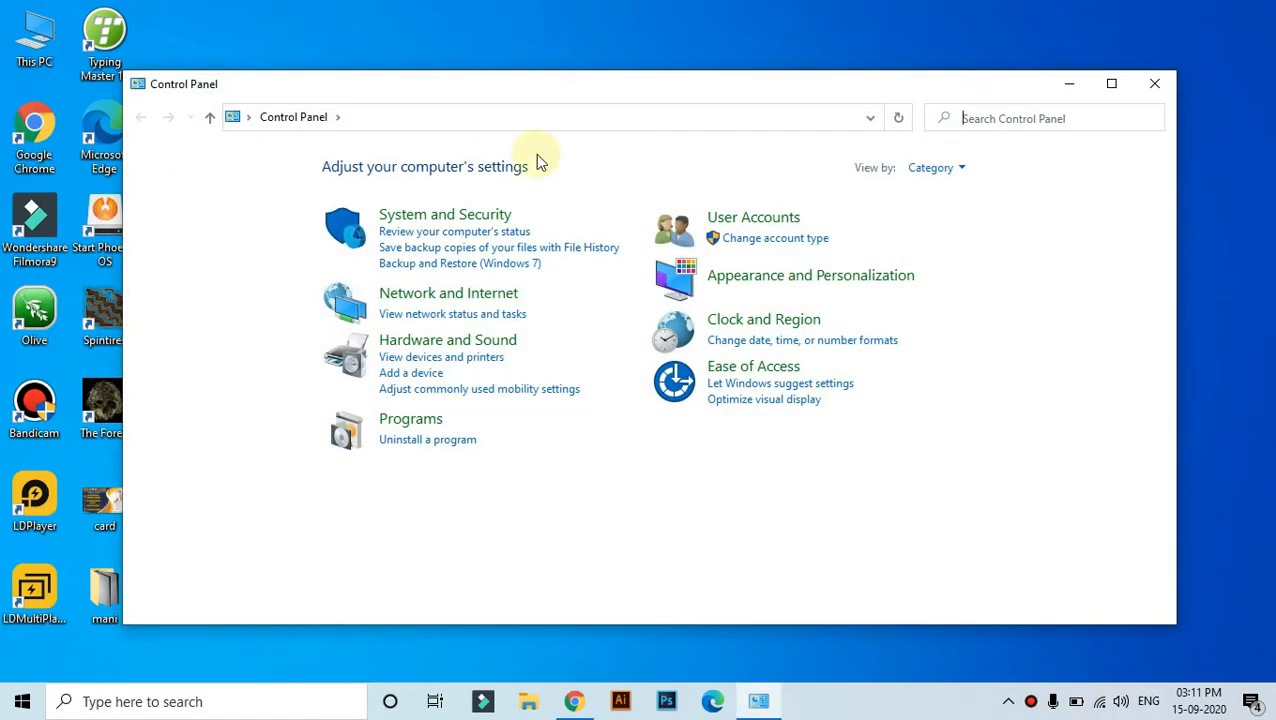
{"action": "mouse_move", "coordinate": [838, 215]}
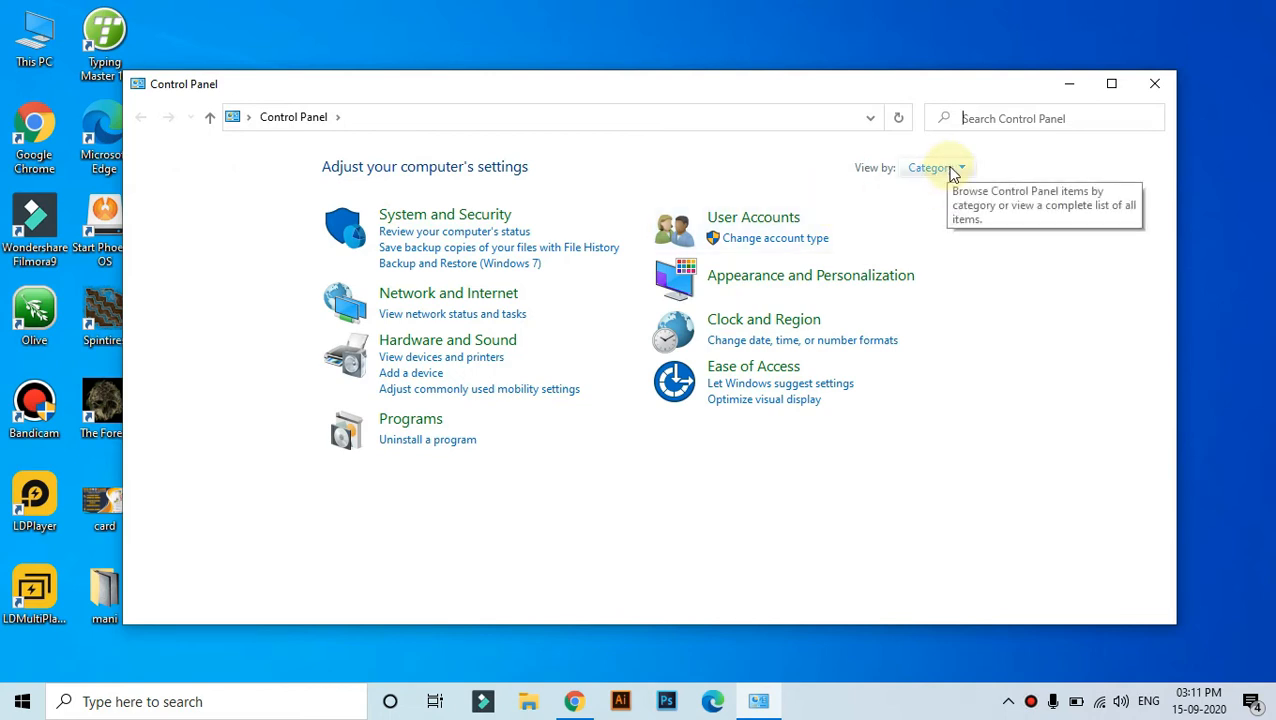
Switch the Control Panel view from Category to Small icons.
{"action": "left_click", "coordinate": [935, 167]}
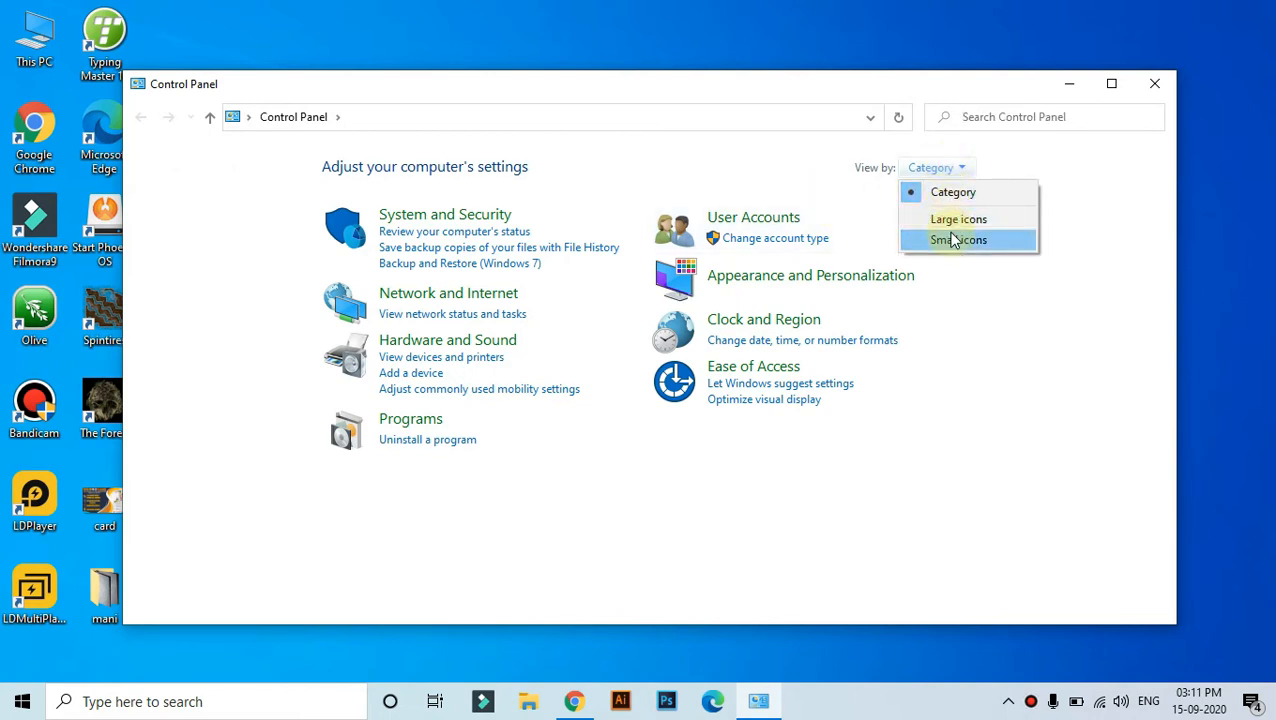
{"action": "left_click", "coordinate": [958, 240]}
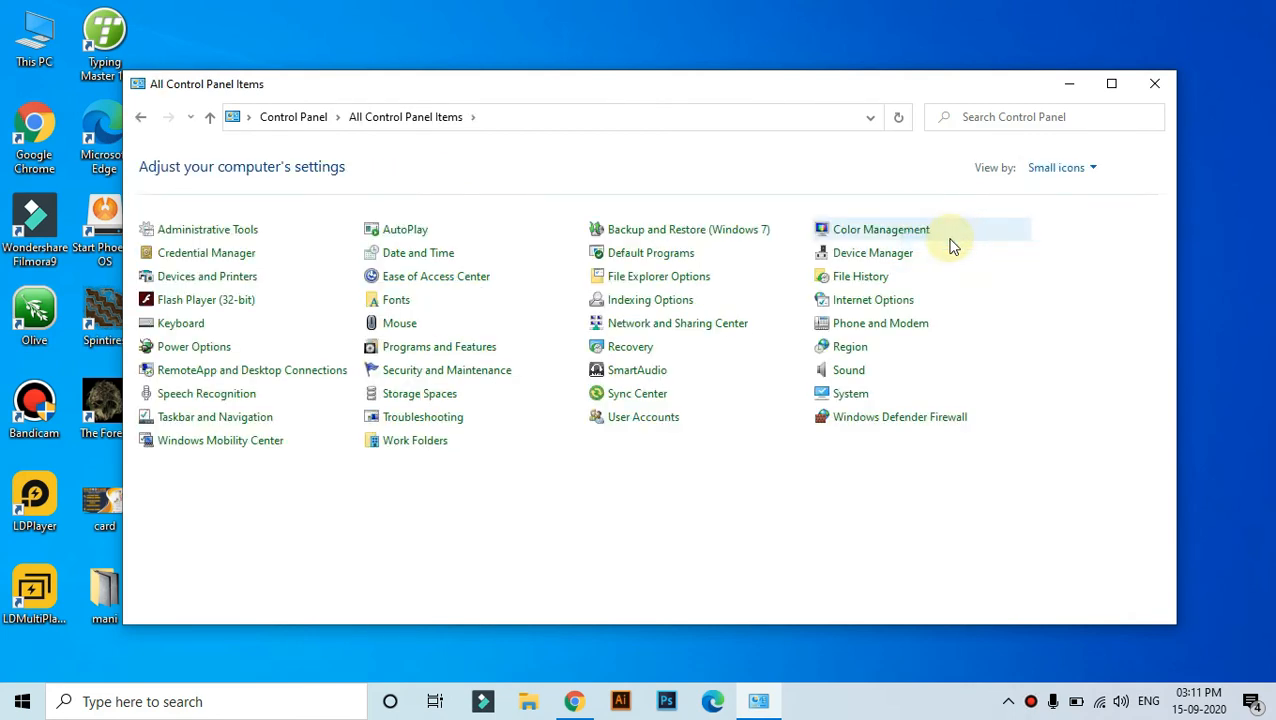
{"action": "mouse_move", "coordinate": [920, 165]}
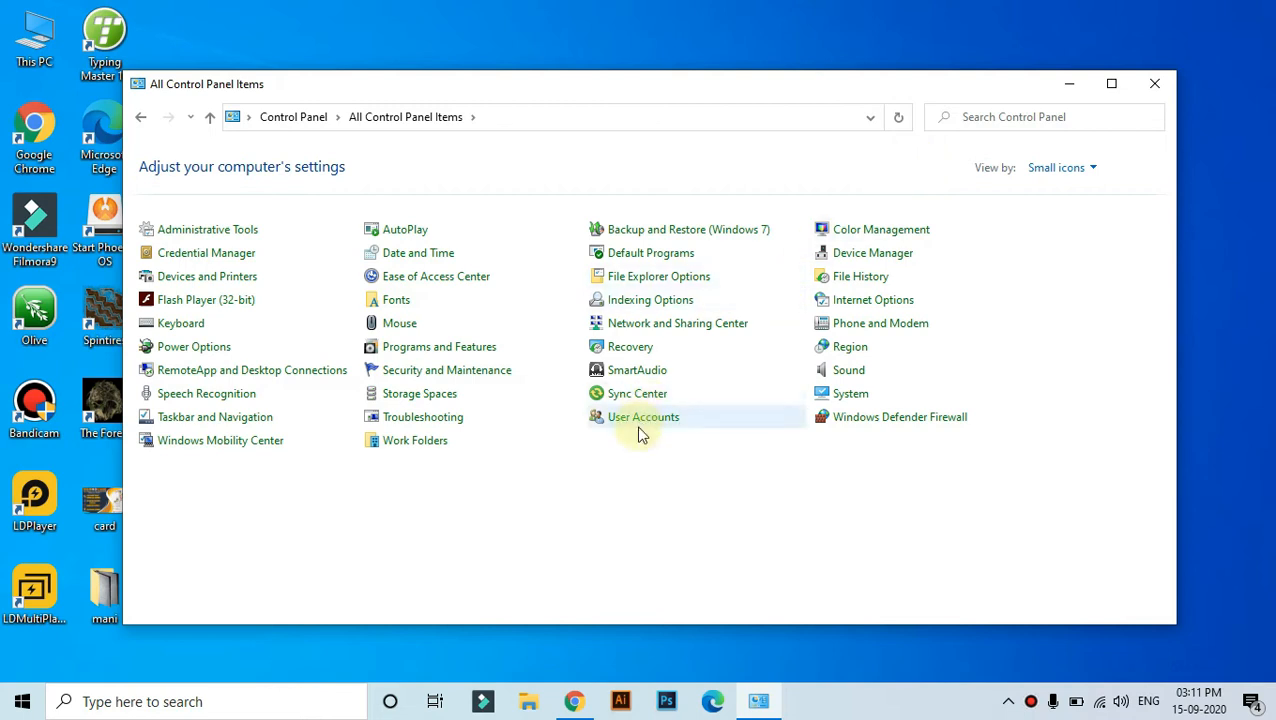
{"action": "mouse_move", "coordinate": [630, 420]}
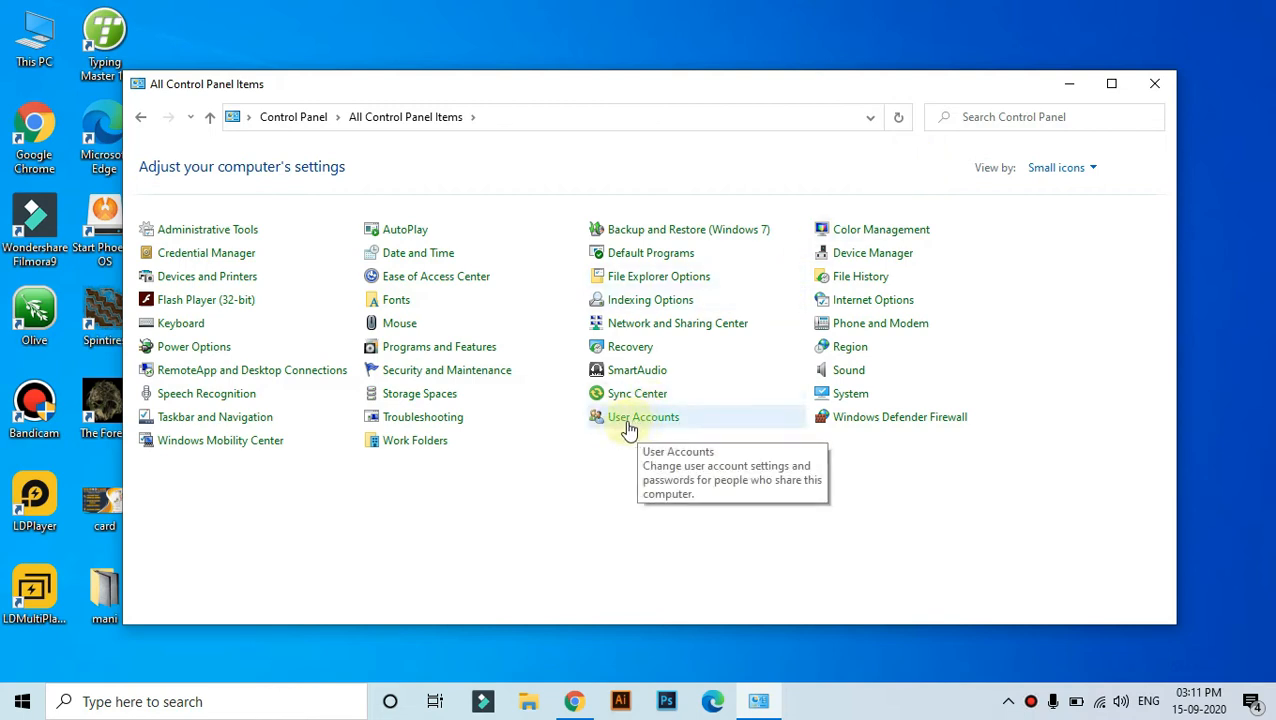
Open User Accounts from the All Control Panel Items list.
{"action": "left_click", "coordinate": [643, 417]}
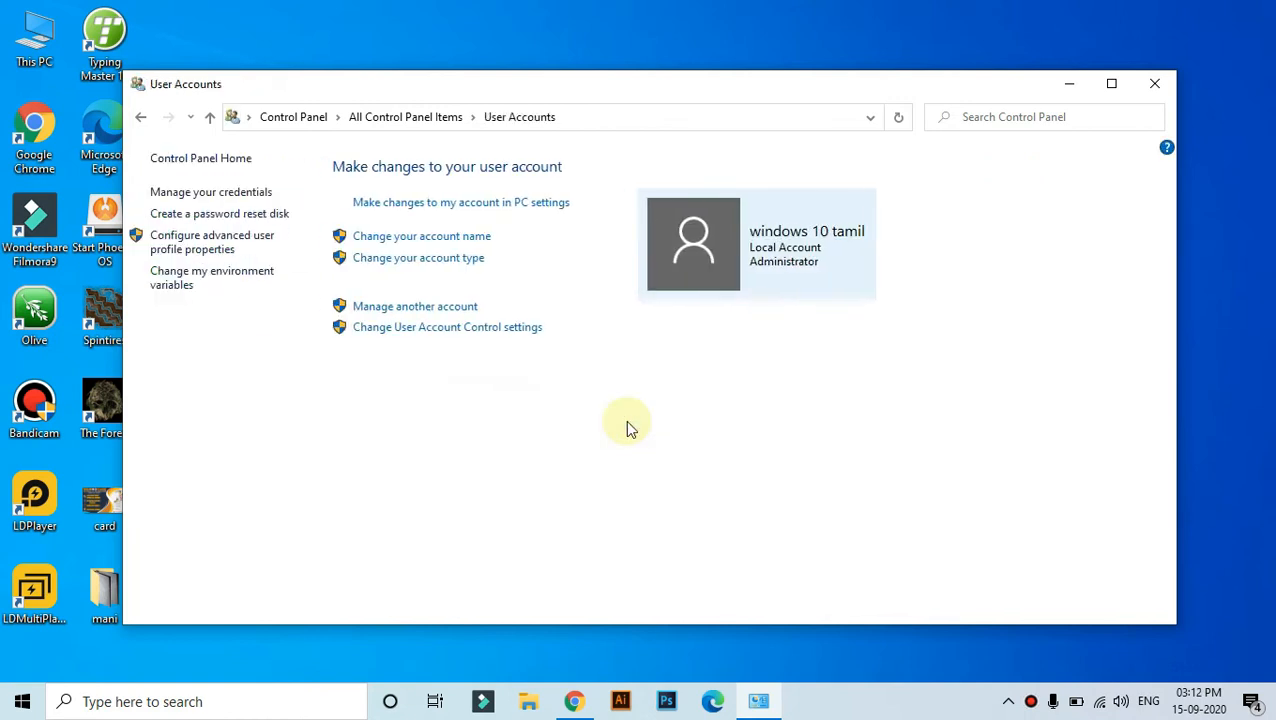
{"action": "mouse_move", "coordinate": [693, 243]}
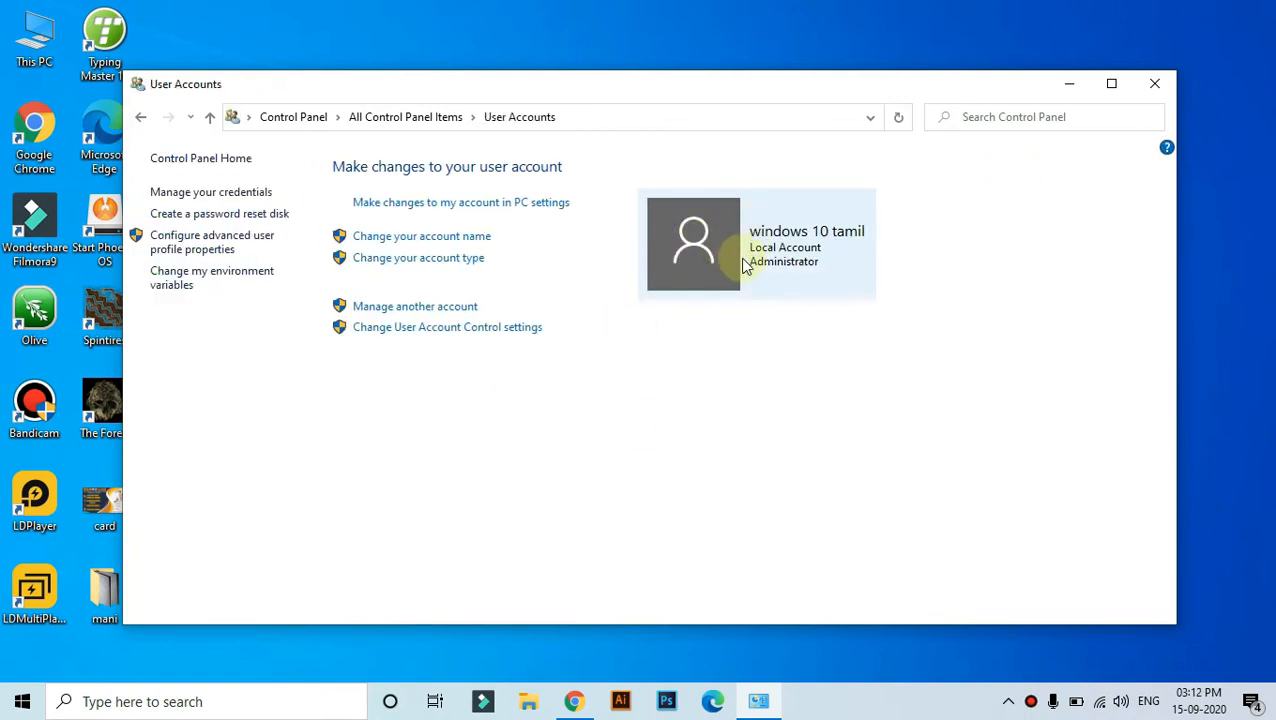
{"action": "mouse_move", "coordinate": [765, 245]}
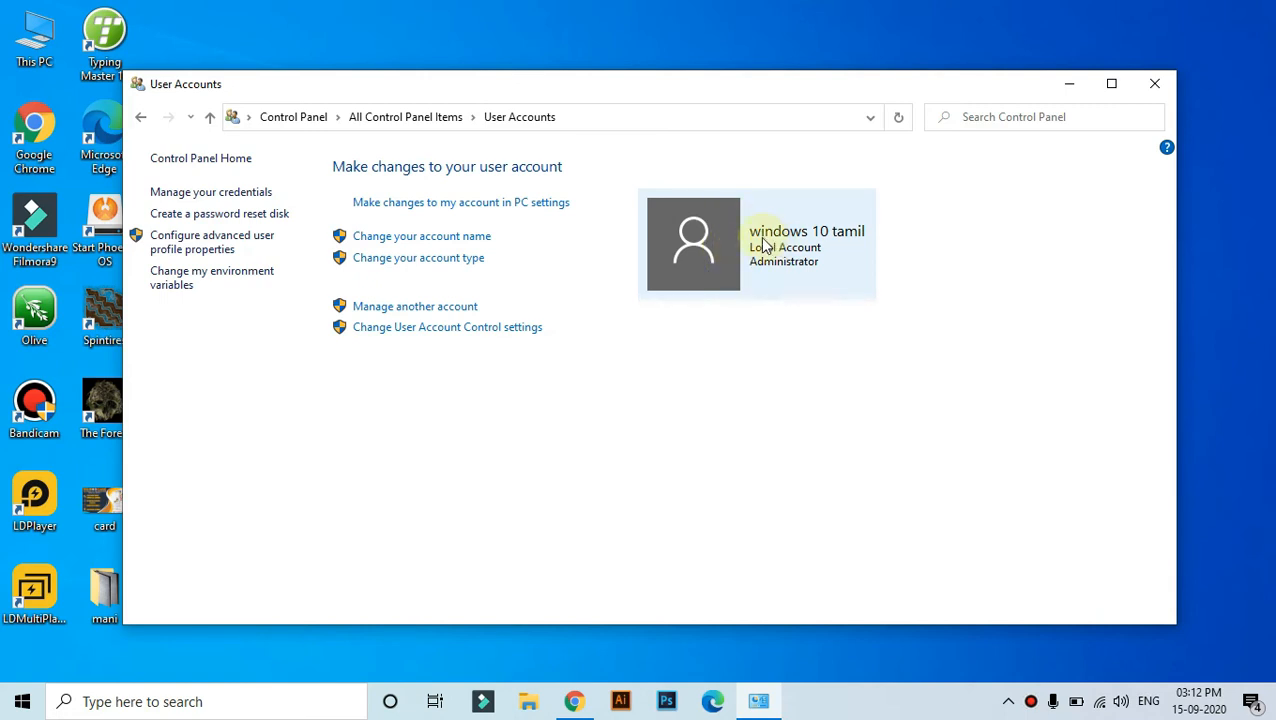
{"action": "mouse_move", "coordinate": [785, 246]}
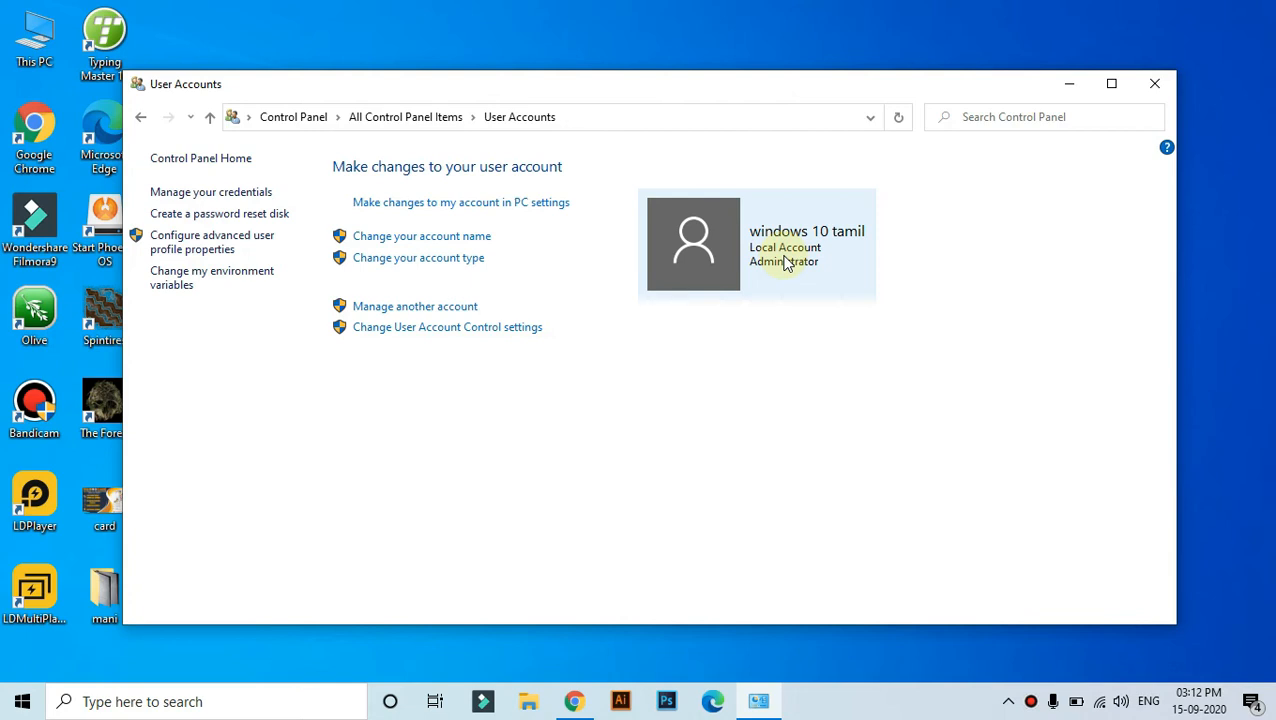
{"action": "mouse_move", "coordinate": [535, 250]}
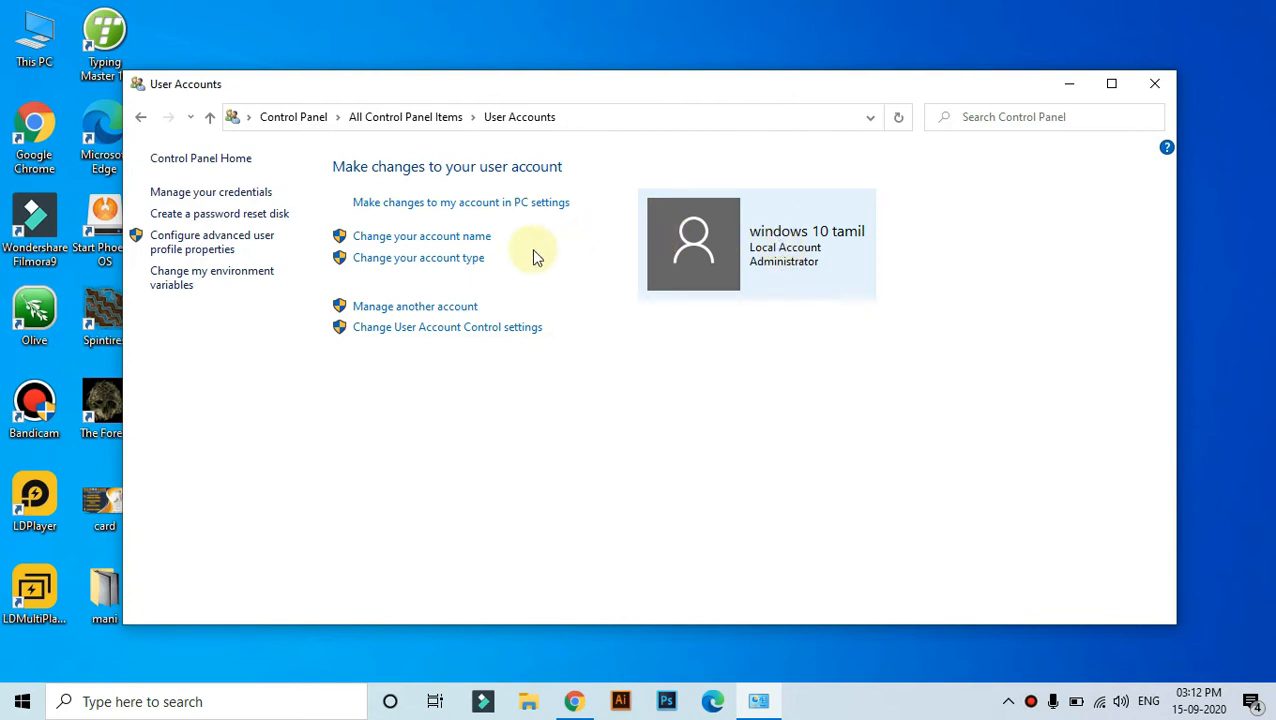
{"action": "mouse_move", "coordinate": [447, 275]}
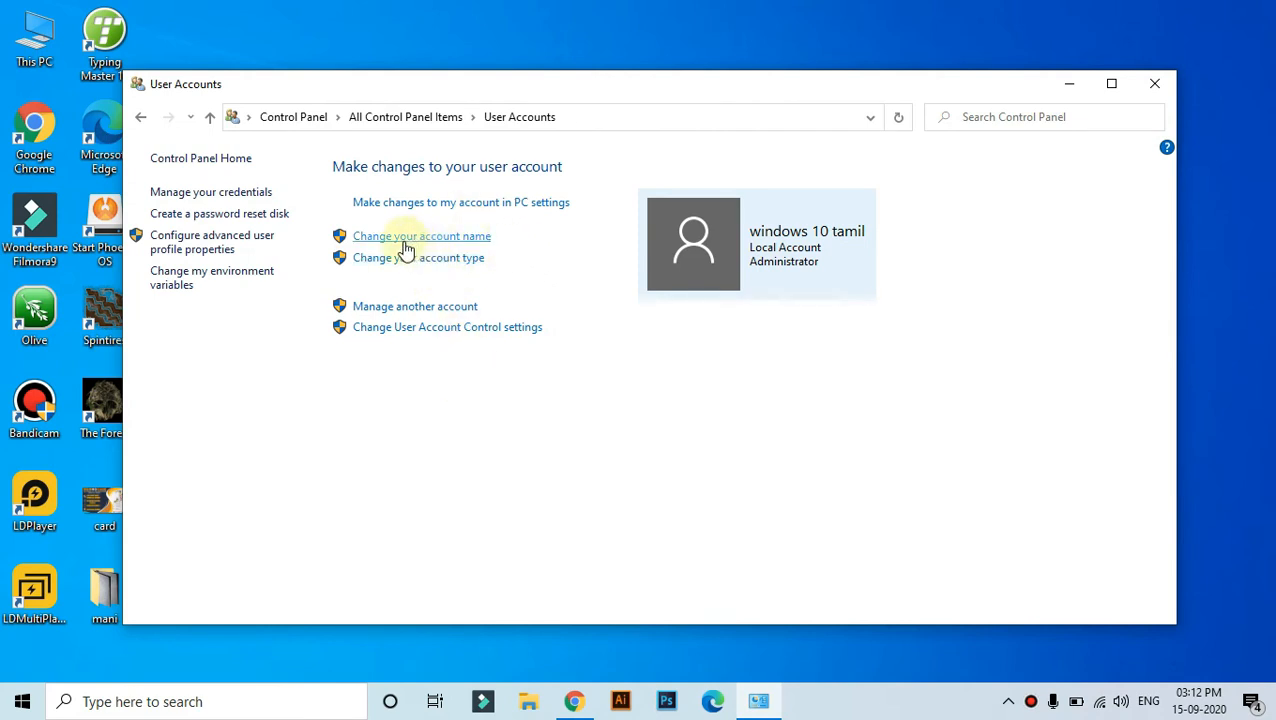
{"action": "left_click", "coordinate": [421, 236]}
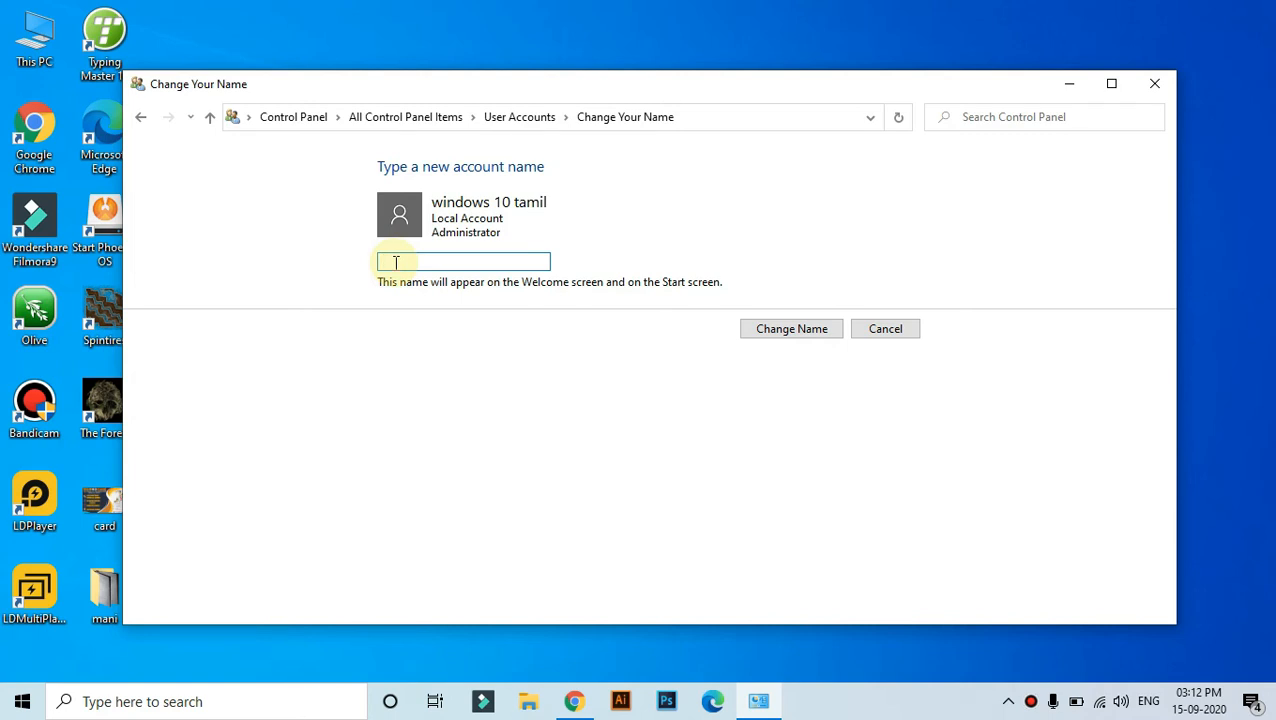
Change the account name from 'windows 10 tamil' to 'mani mc'.
{"action": "type", "text": "mani m"}
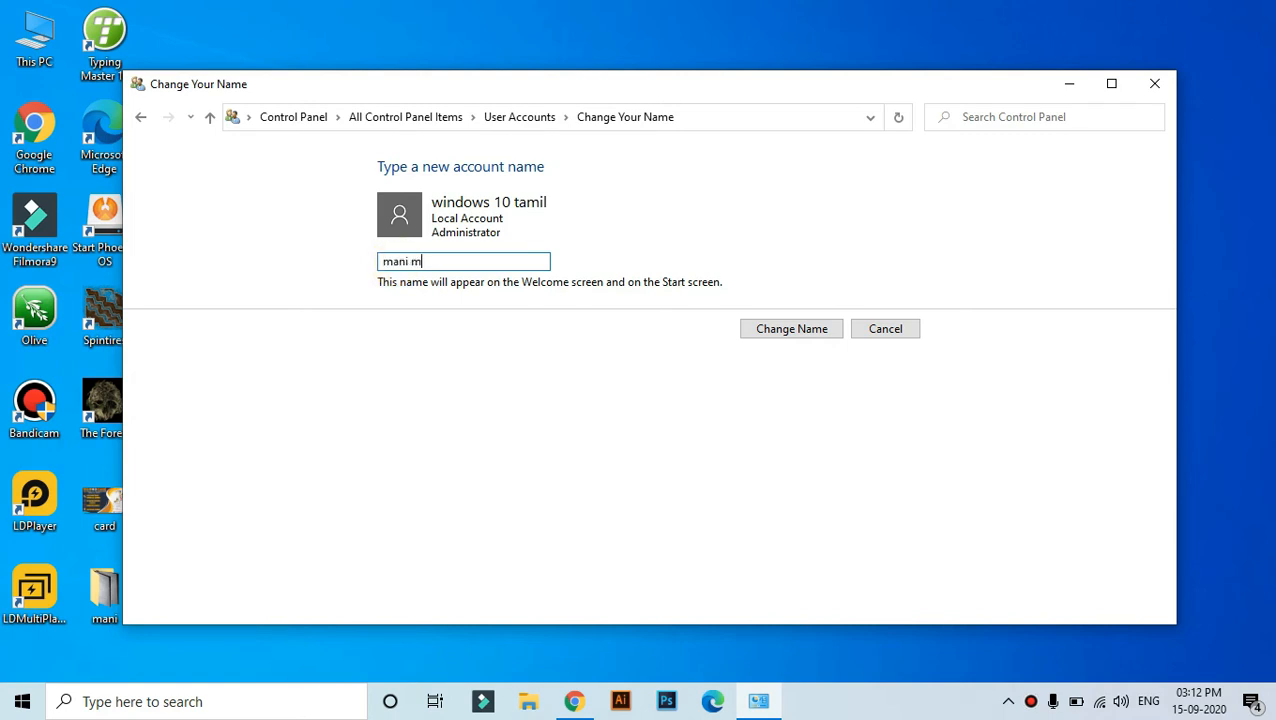
{"action": "type", "text": "c"}
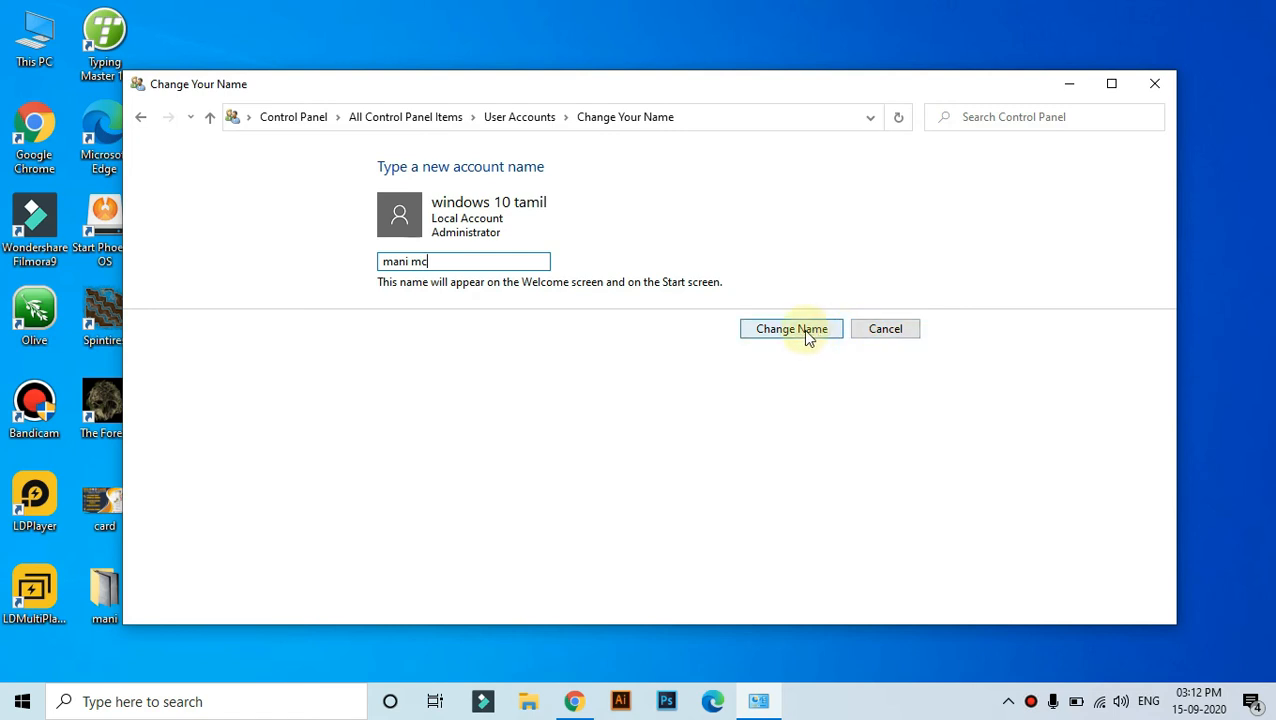
{"action": "left_click", "coordinate": [791, 328]}
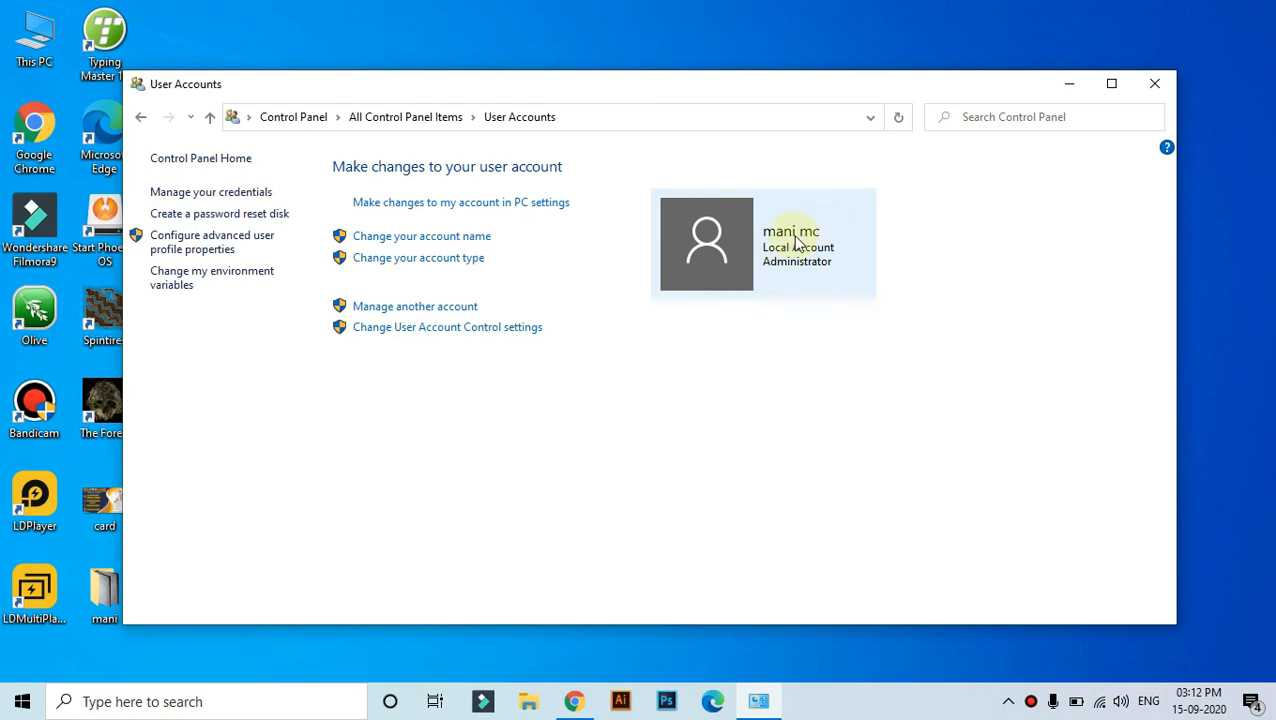
{"action": "mouse_move", "coordinate": [960, 170]}
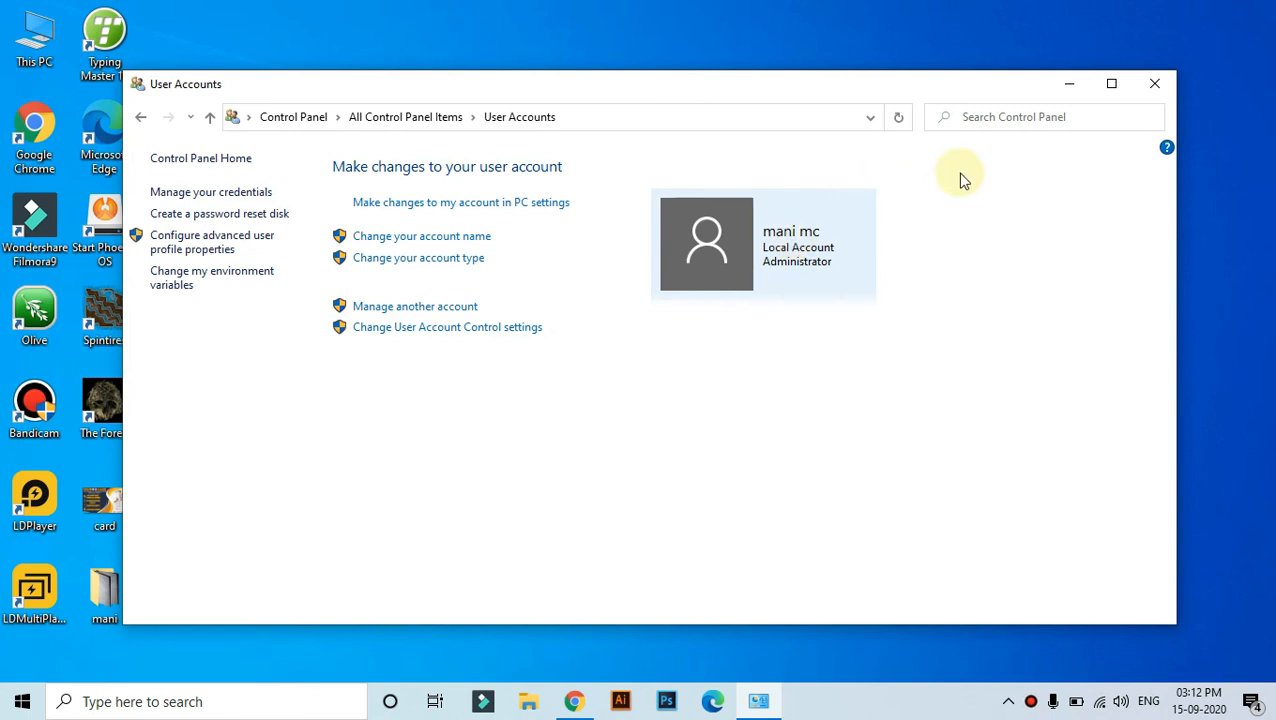